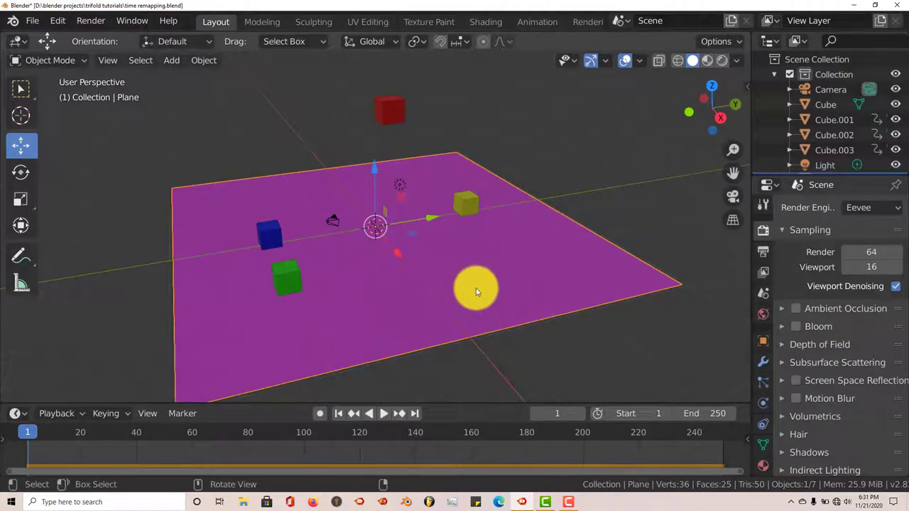
Orbit the viewport to a lower, frontal view of the four cubes and magenta plane
left_click_drag(476, 291, 448, 302)
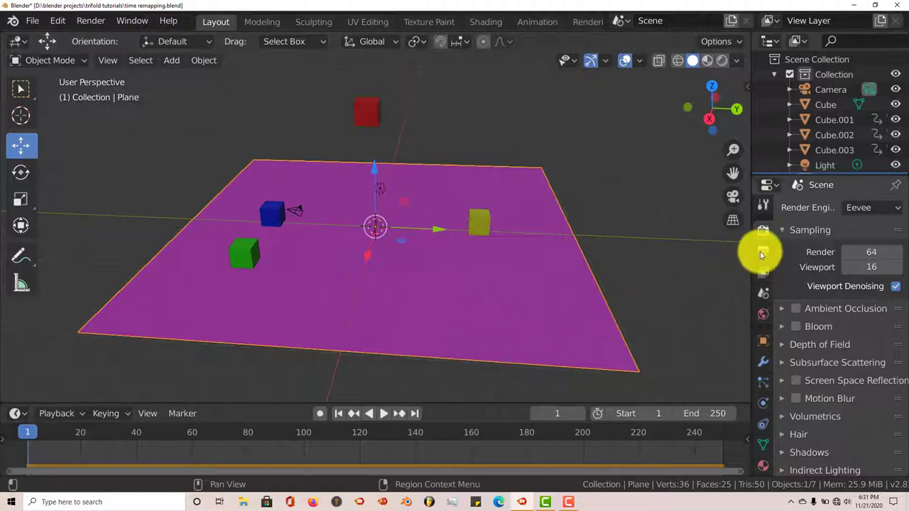
mouse_move(763, 252)
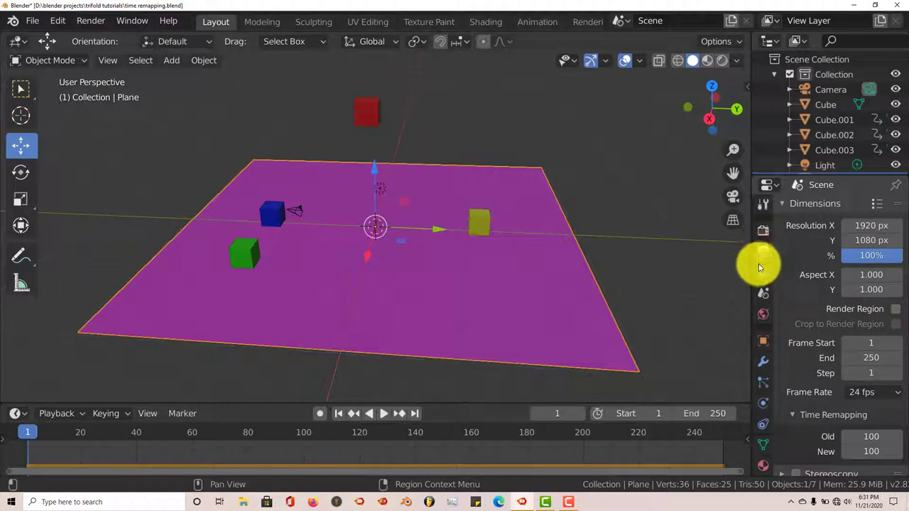
mouse_move(767, 343)
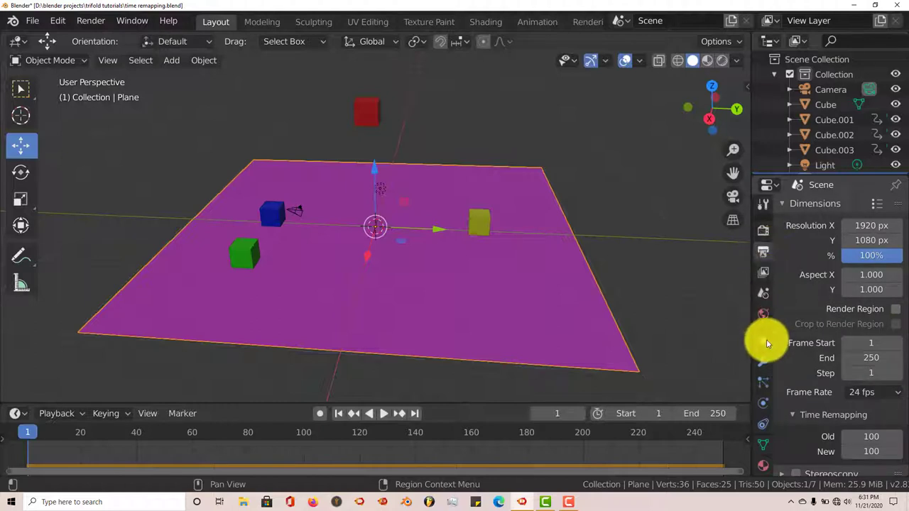
Scroll the Output Properties down to the Time Remapping panel showing Old 100, New 100
scroll("down", 3)
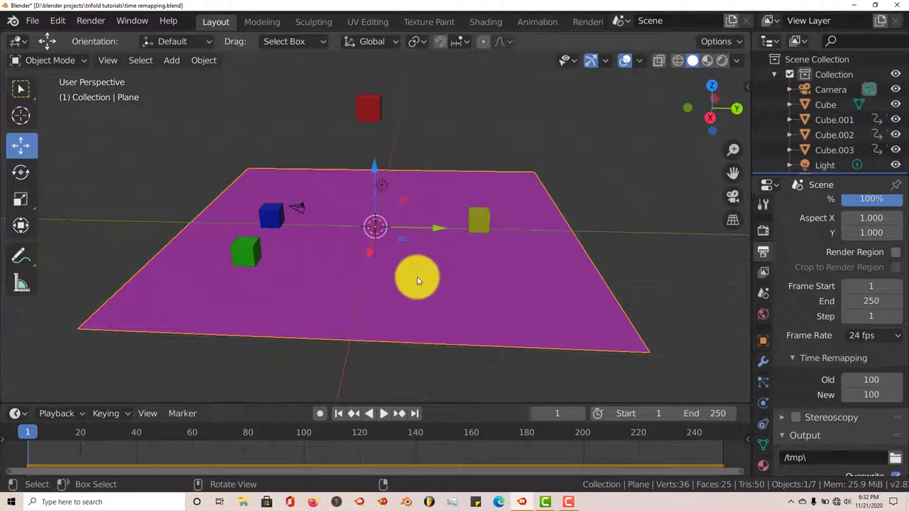
Adjust the view and start playback at 24 fps with Time Remapping at 100
left_click_drag(417, 277, 383, 186)
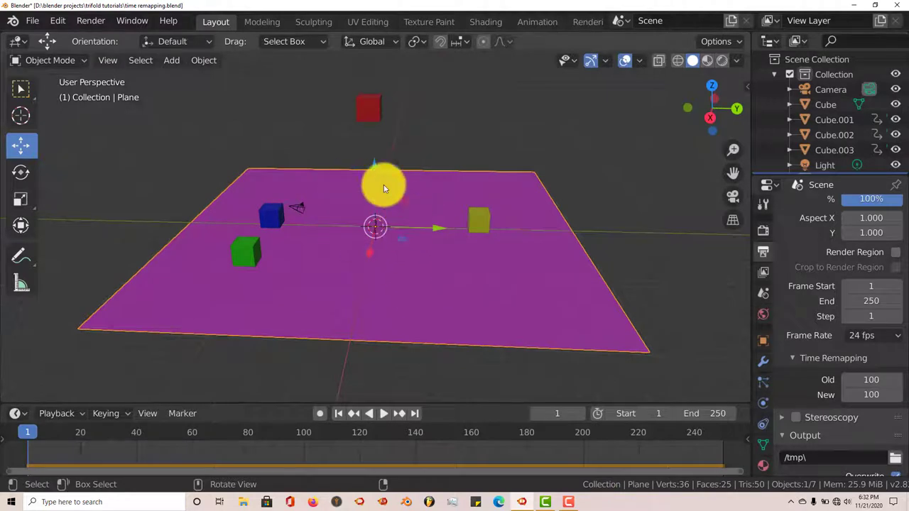
left_click_drag(383, 186, 380, 119)
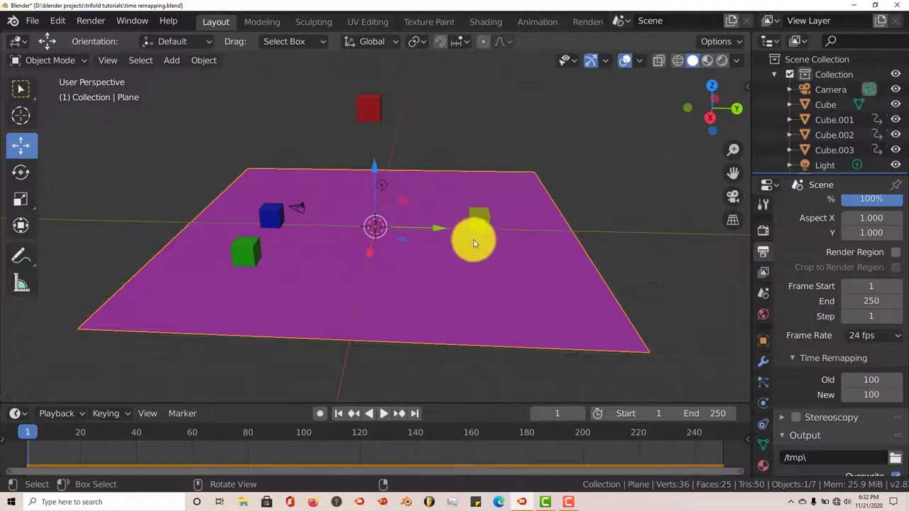
left_click_drag(474, 241, 376, 369)
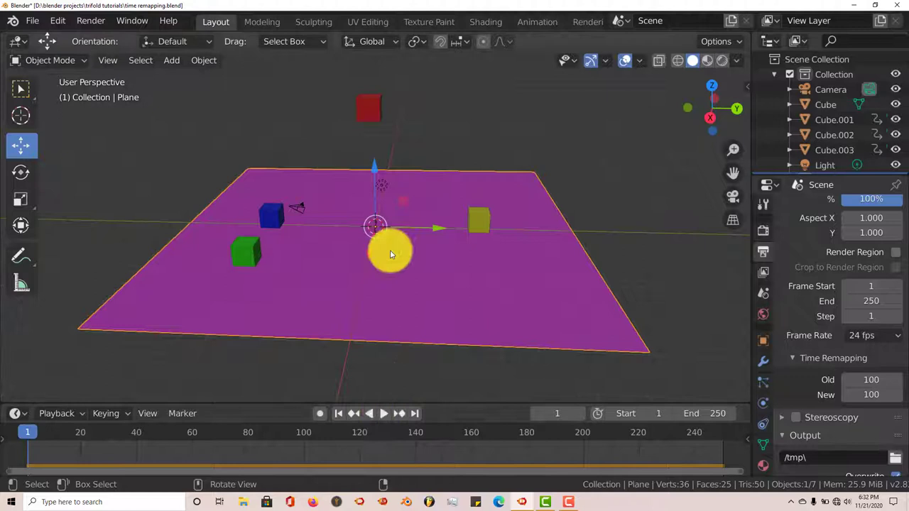
left_click(384, 413)
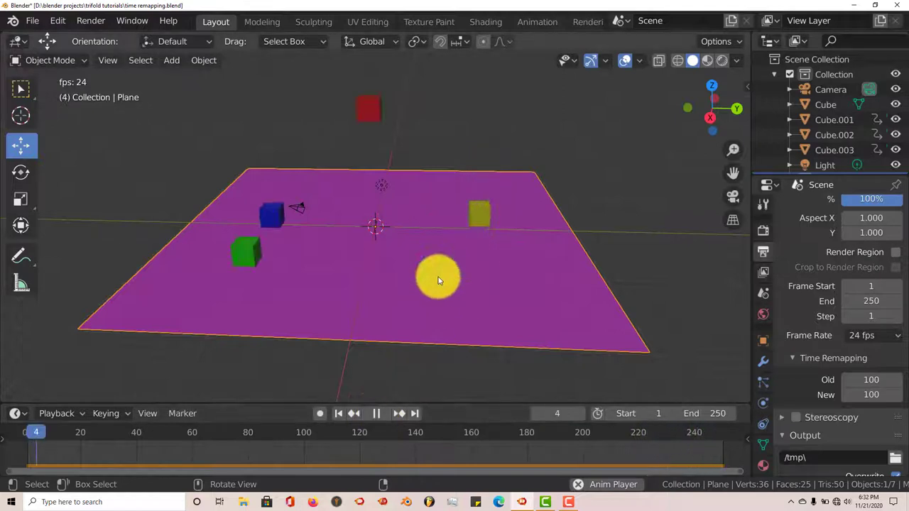
Stop playback at frame 1 and set Time Remapping New to 500
left_click(339, 413)
type("500")
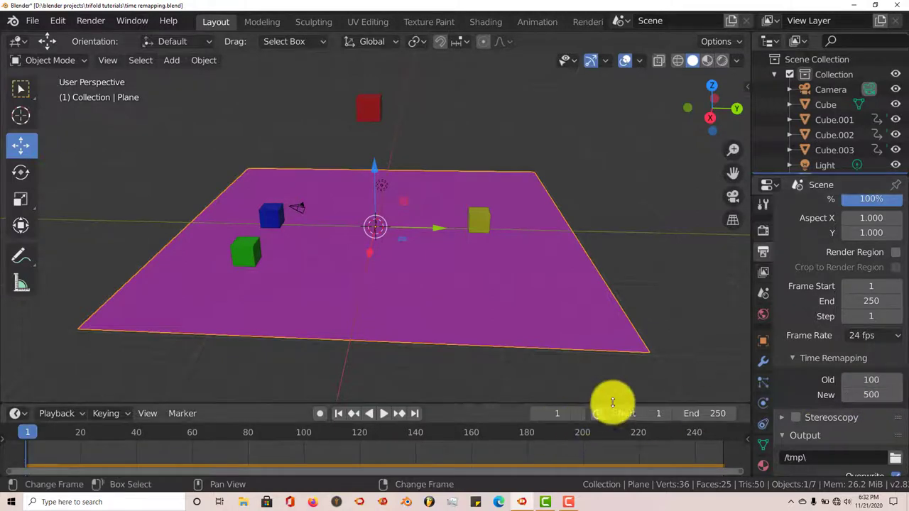
Play the animation slowed by Time Remapping New 500, then stop at frame 1
left_click(384, 414)
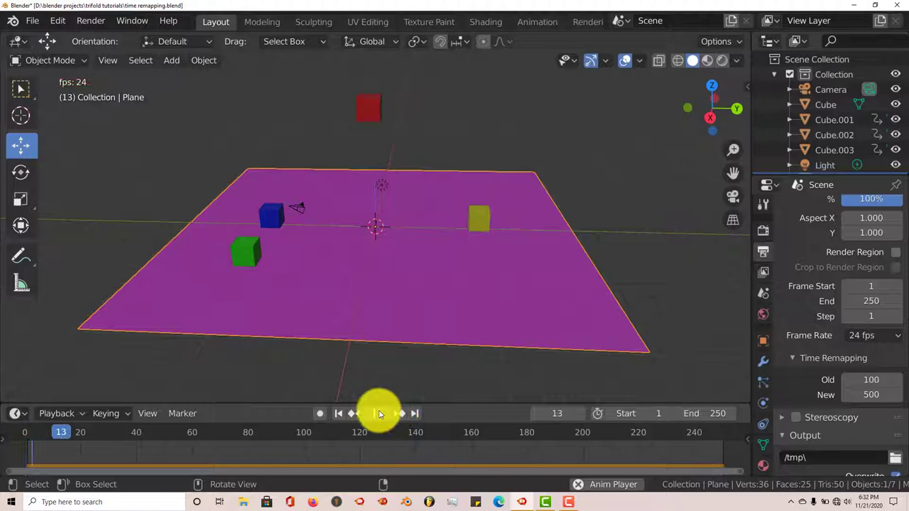
left_click(378, 414)
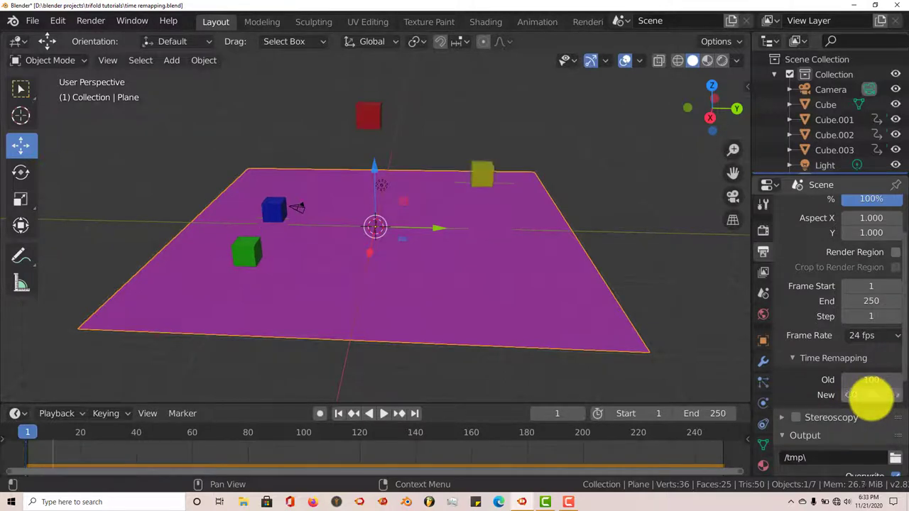
Set Time Remapping New to 10, play and stop the faster animation, then orbit the view
left_click(384, 414)
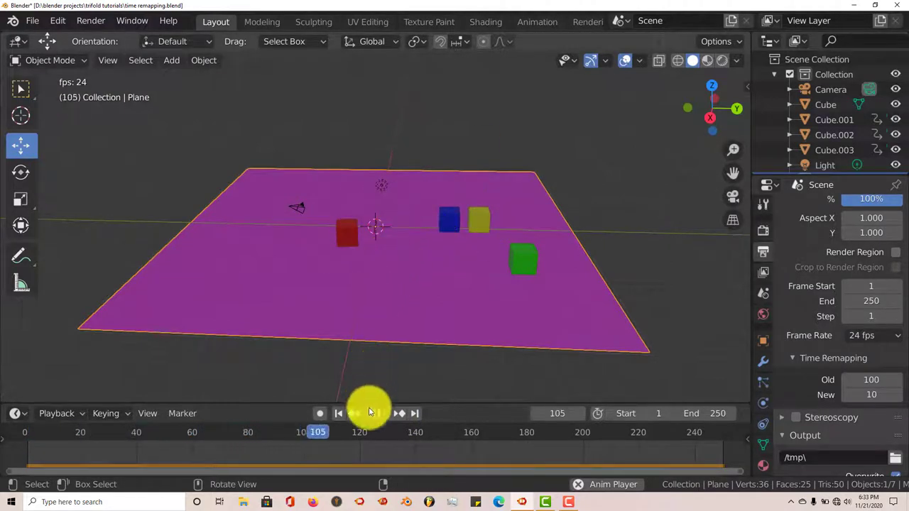
left_click(338, 413)
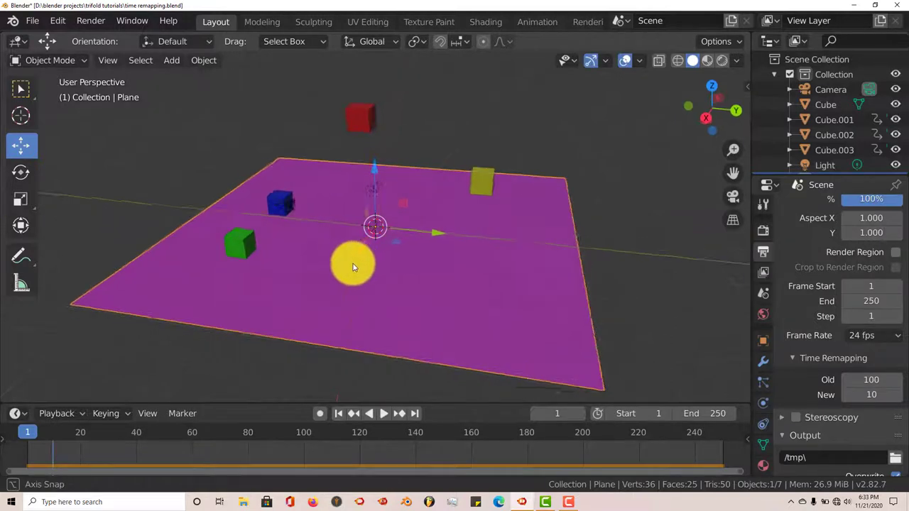
left_click_drag(355, 267, 404, 253)
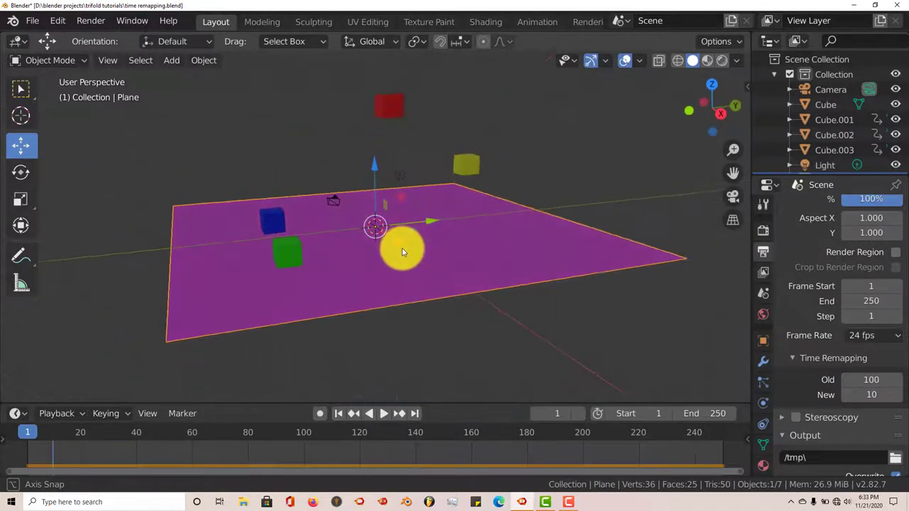